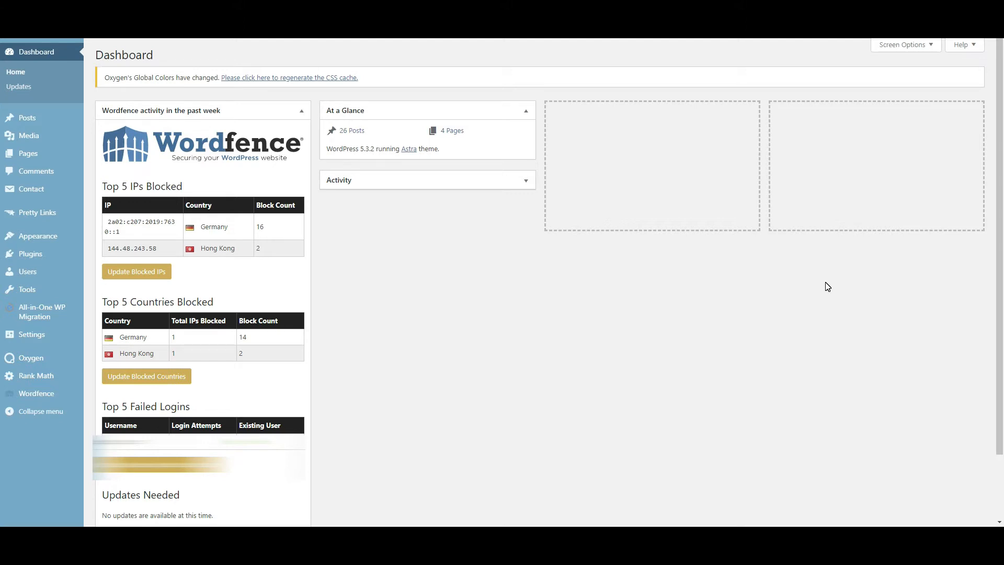
mouse_move(715, 346)
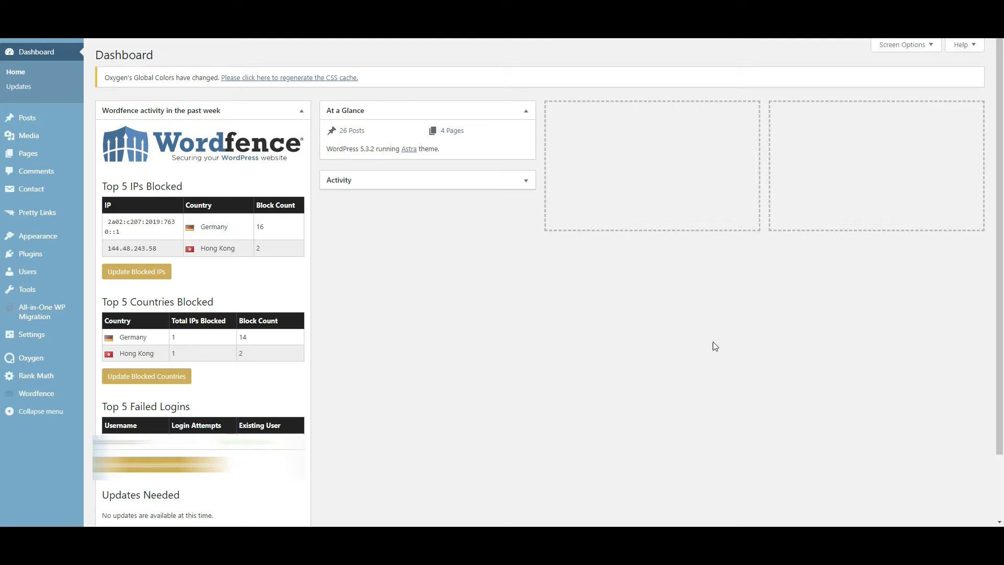
mouse_move(577, 323)
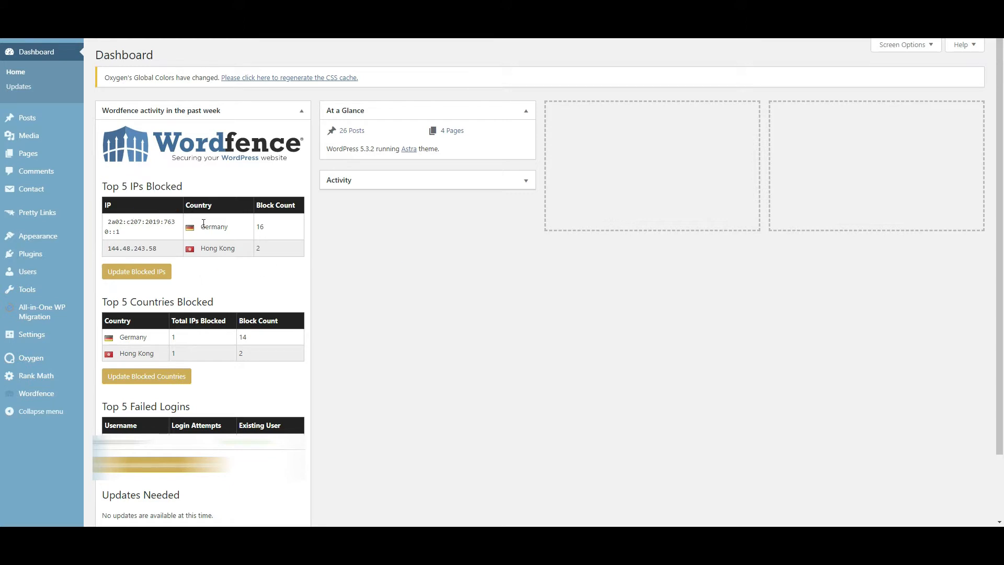
mouse_move(211, 131)
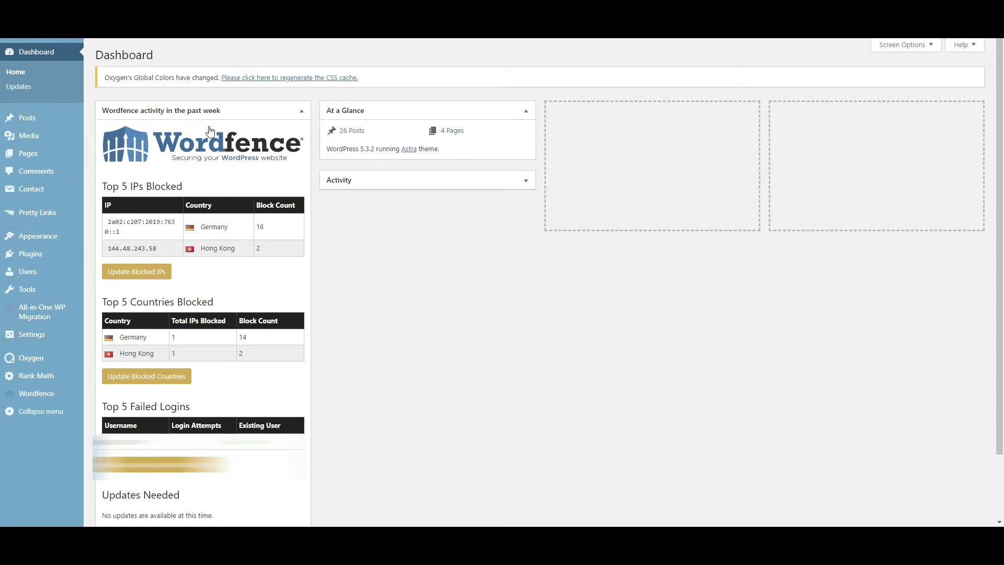
mouse_move(394, 257)
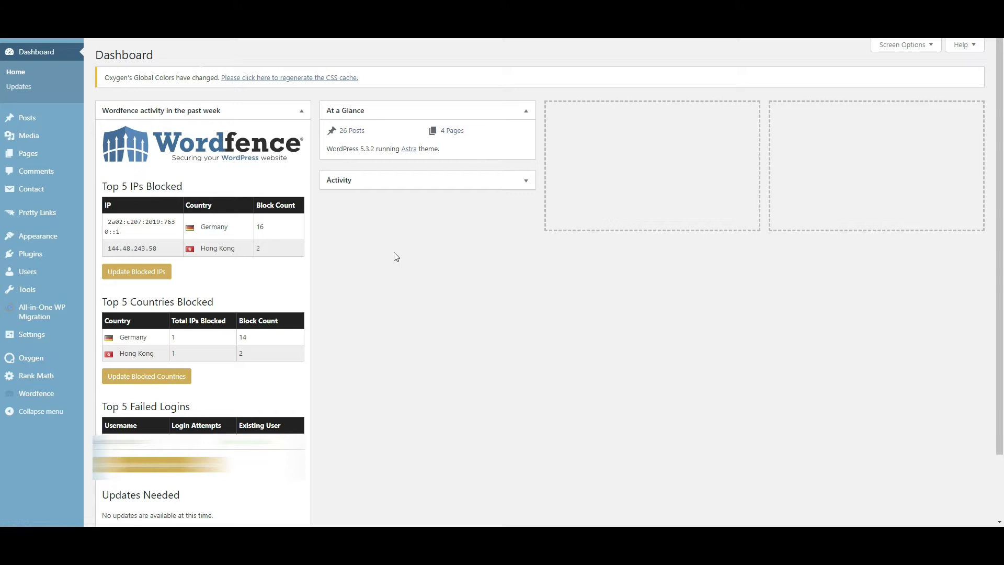
mouse_move(231, 169)
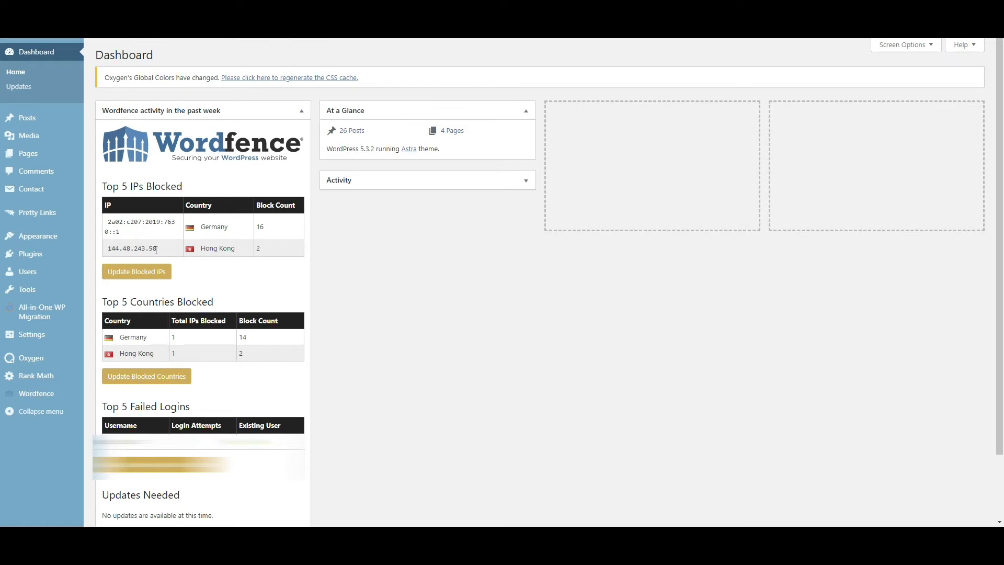
Select and copy 144.48.243.58 from the Top 5 IPs Blocked table
drag(119, 248, 146, 248)
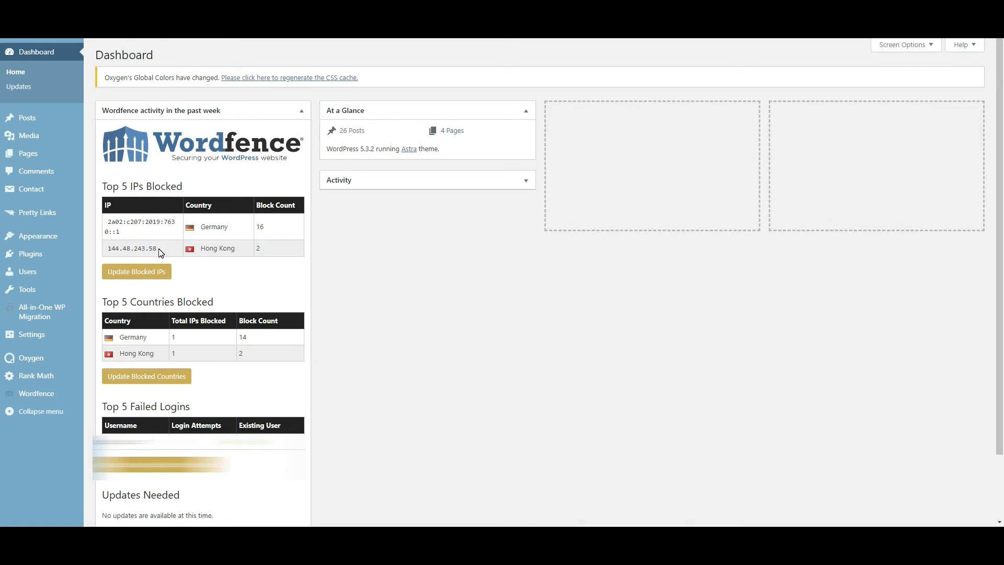
mouse_move(108, 410)
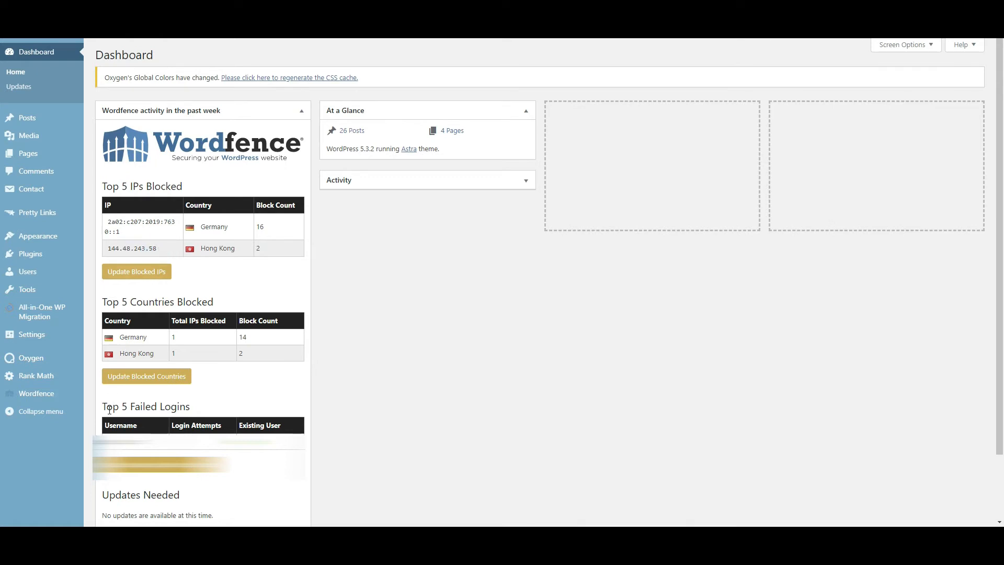
mouse_move(205, 232)
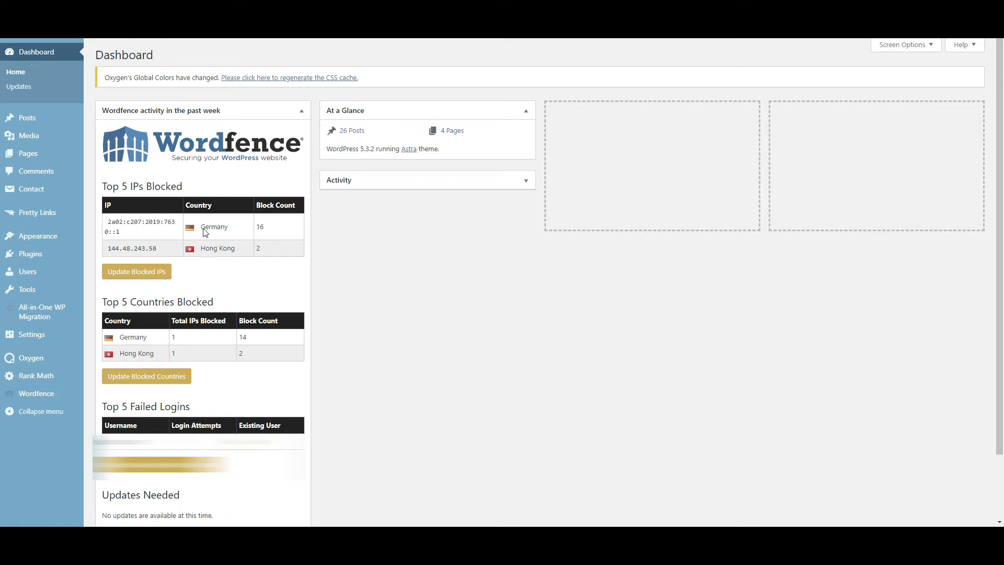
mouse_move(160, 252)
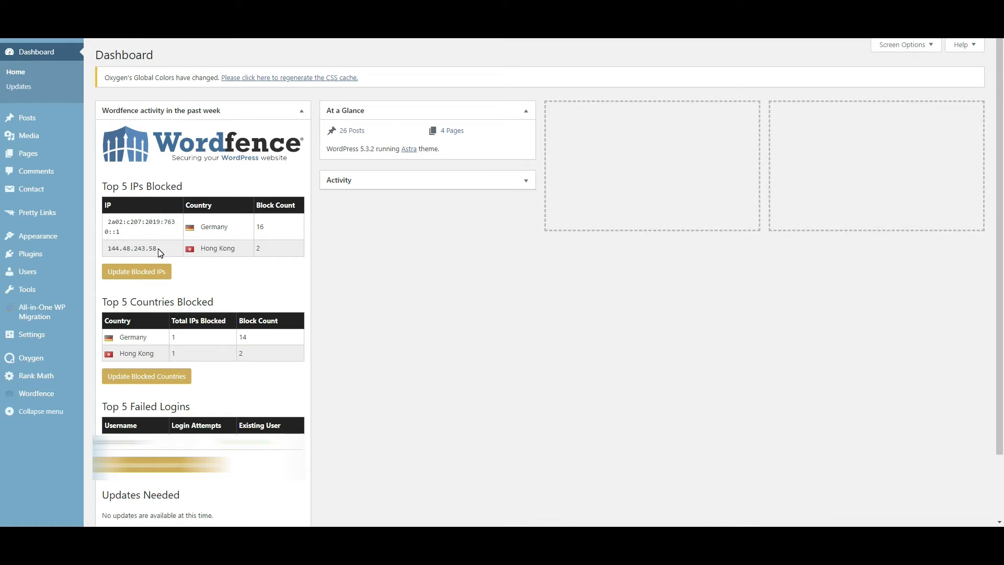
mouse_move(160, 255)
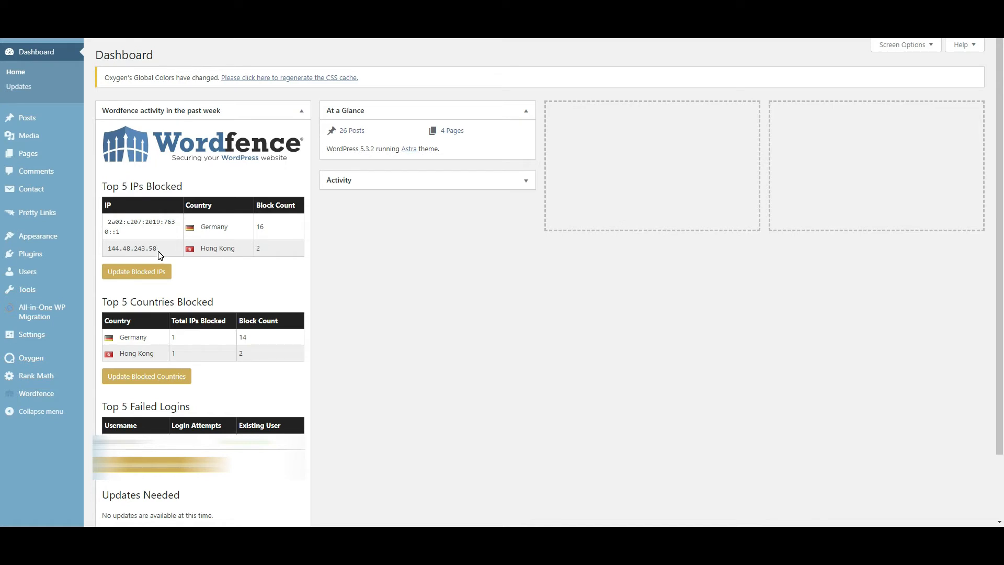
click(158, 248)
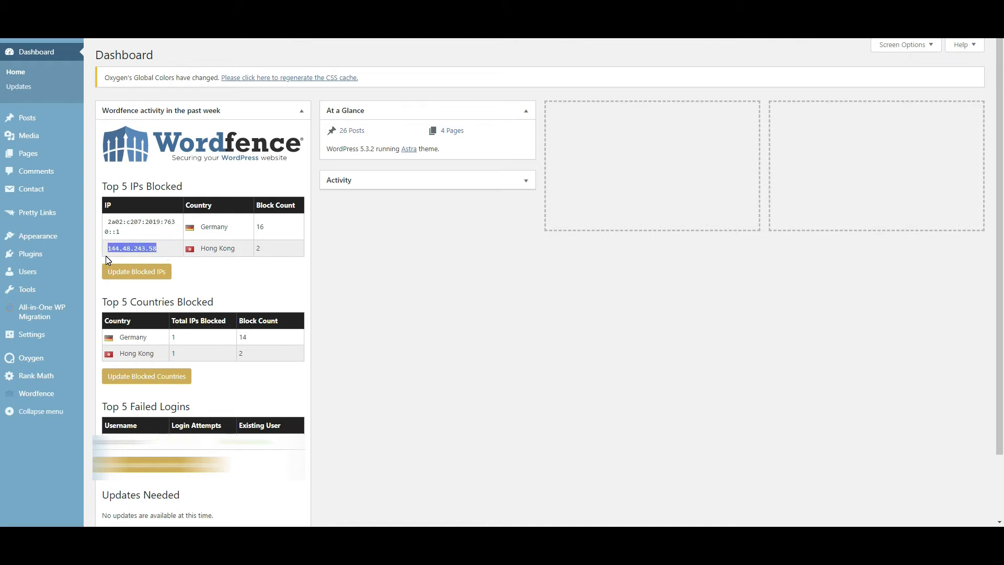
mouse_move(171, 249)
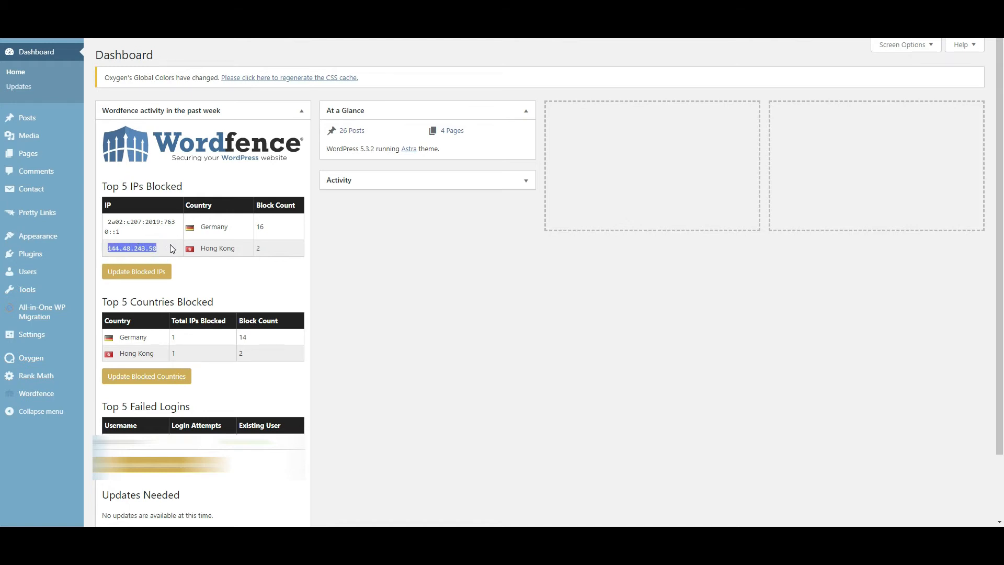
right_click(131, 248)
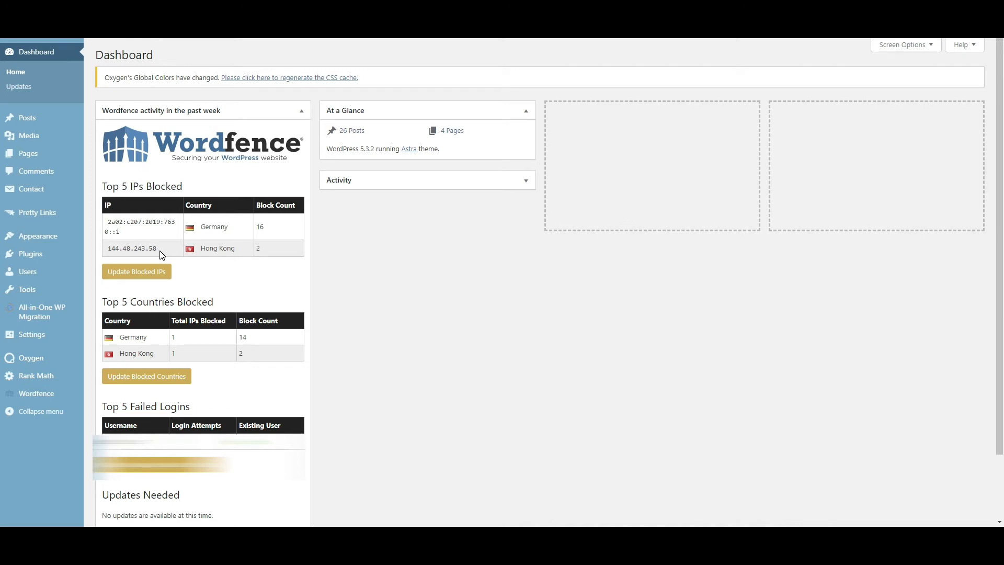
double_click(131, 248)
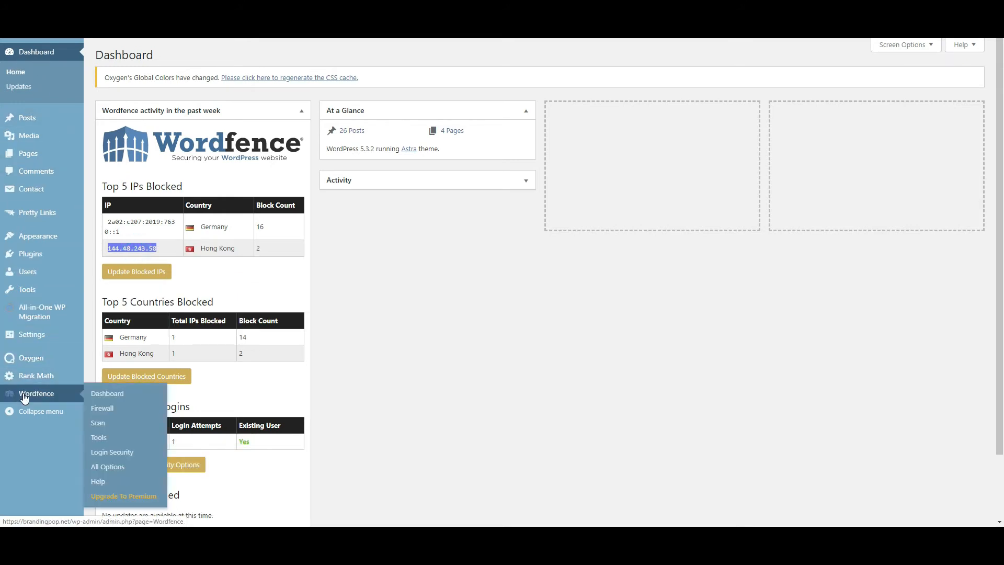
mouse_move(98, 425)
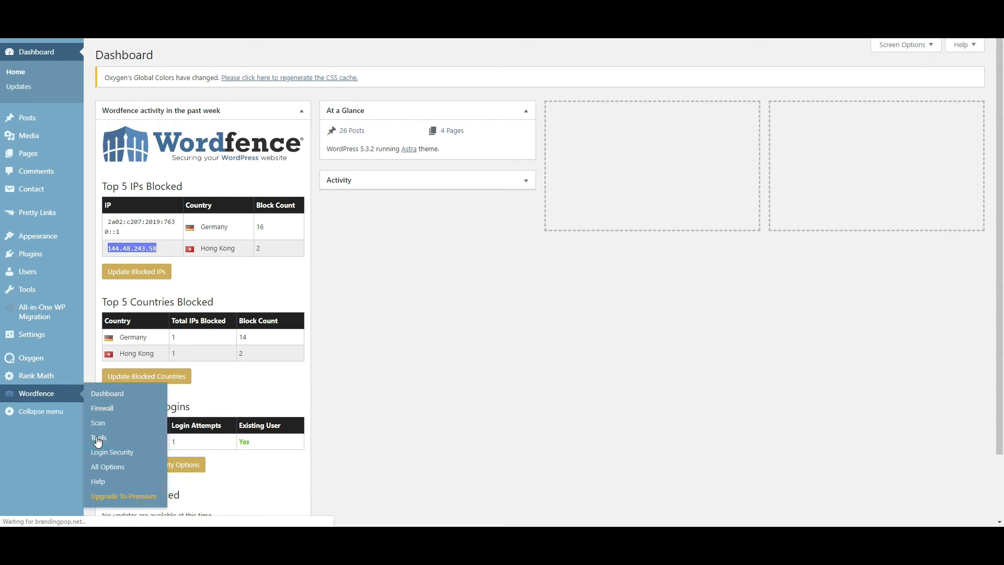
Scroll Wordfence Live Traffic down to the blocked Hong Kong requests from 144.48.2…
click(98, 438)
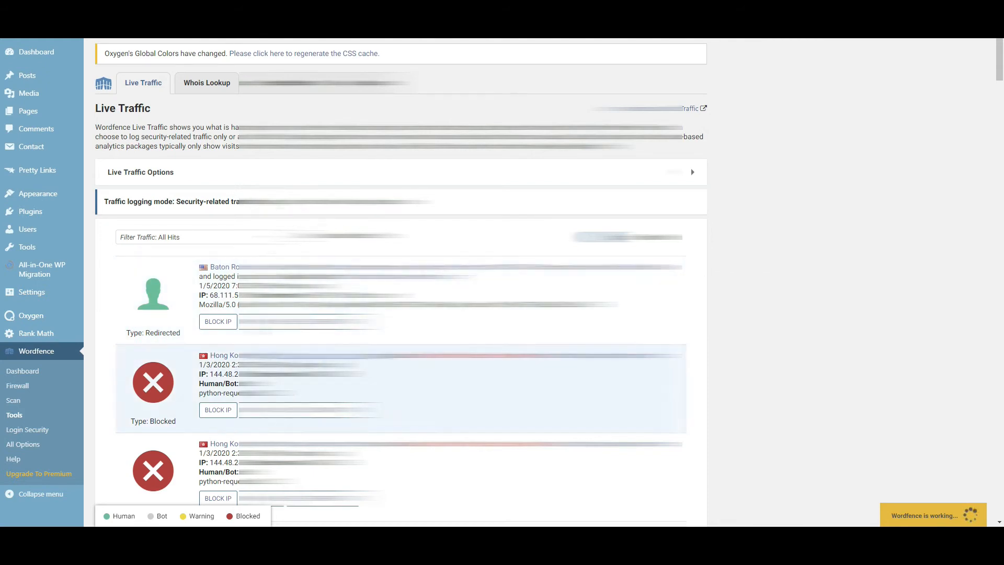
scroll(down, 3)
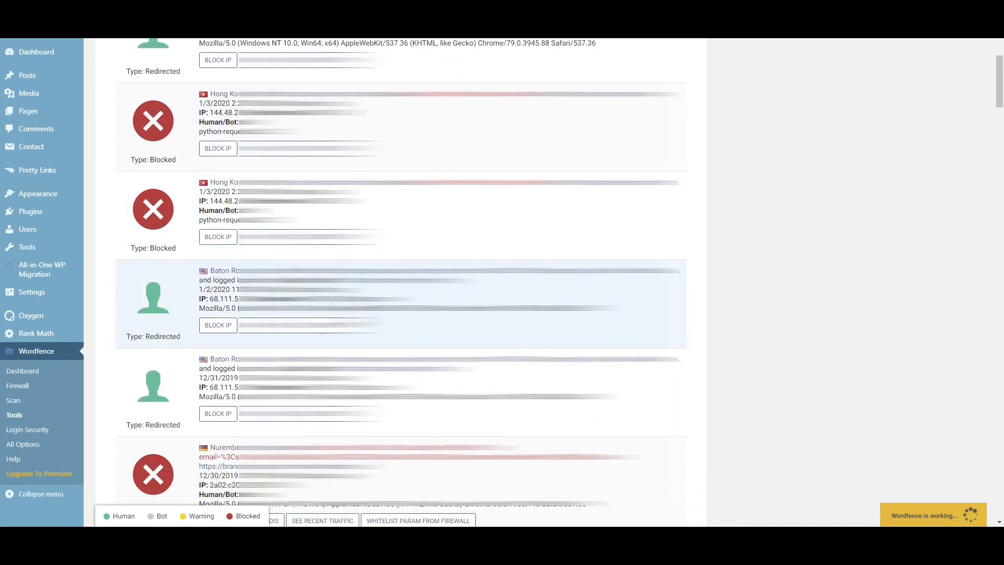
scroll(down, 3)
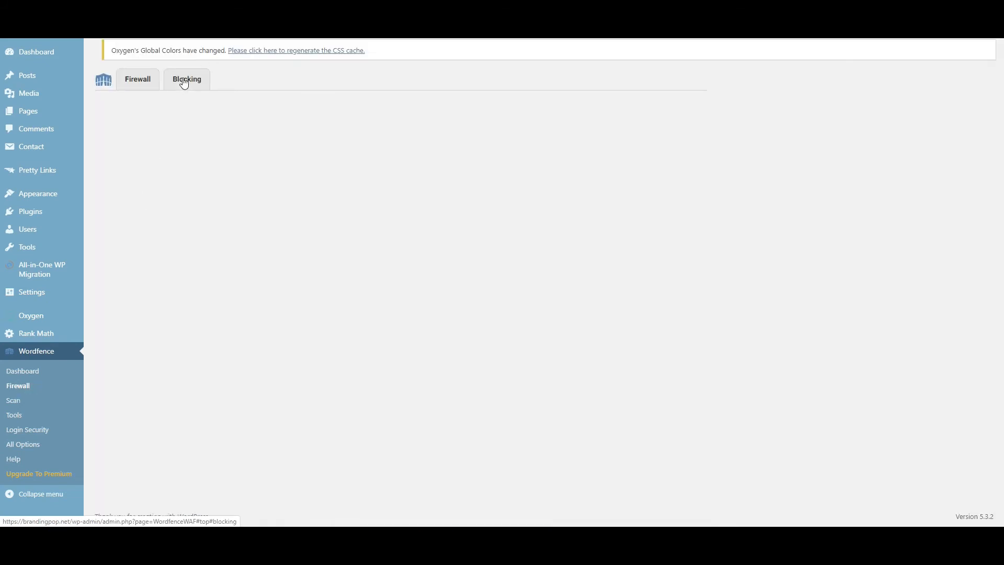
Go to Firewall Blocking and start an IP Address block rule
click(186, 79)
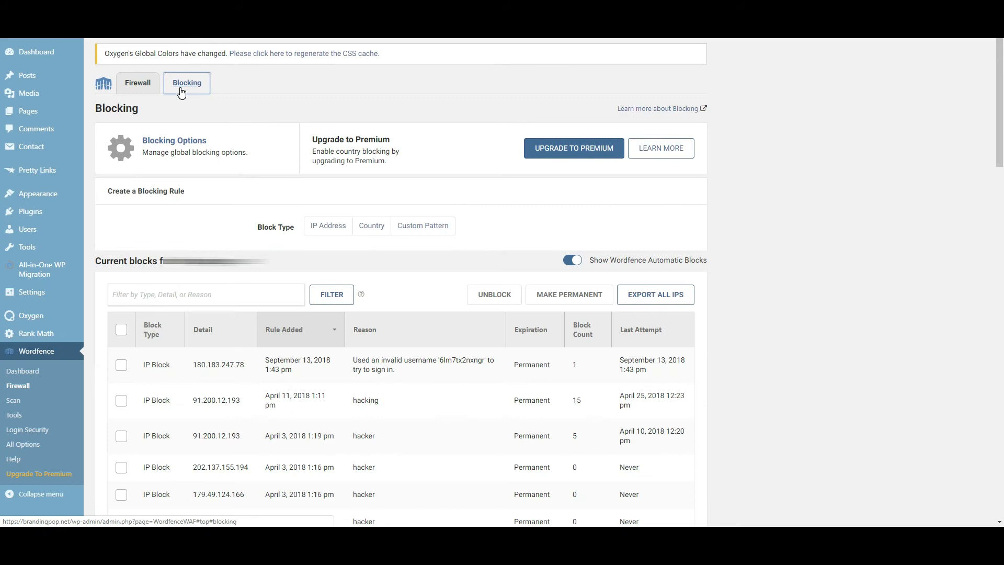
right_click(163, 294)
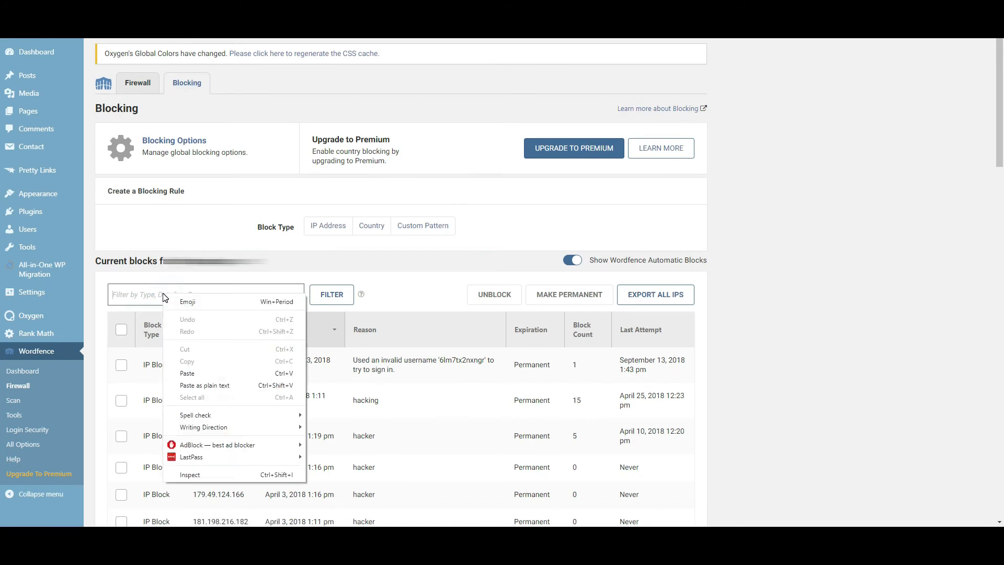
click(205, 294)
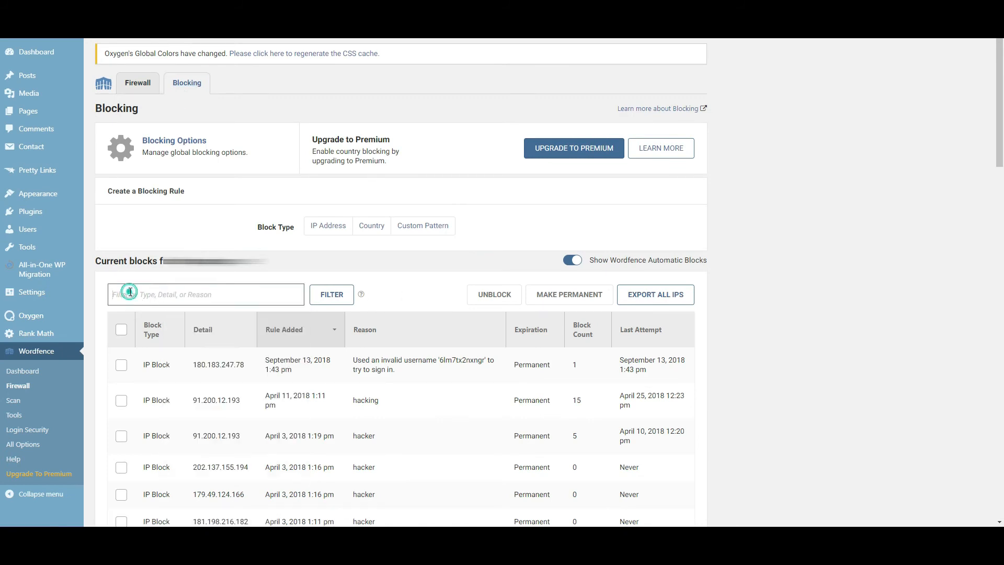
click(327, 225)
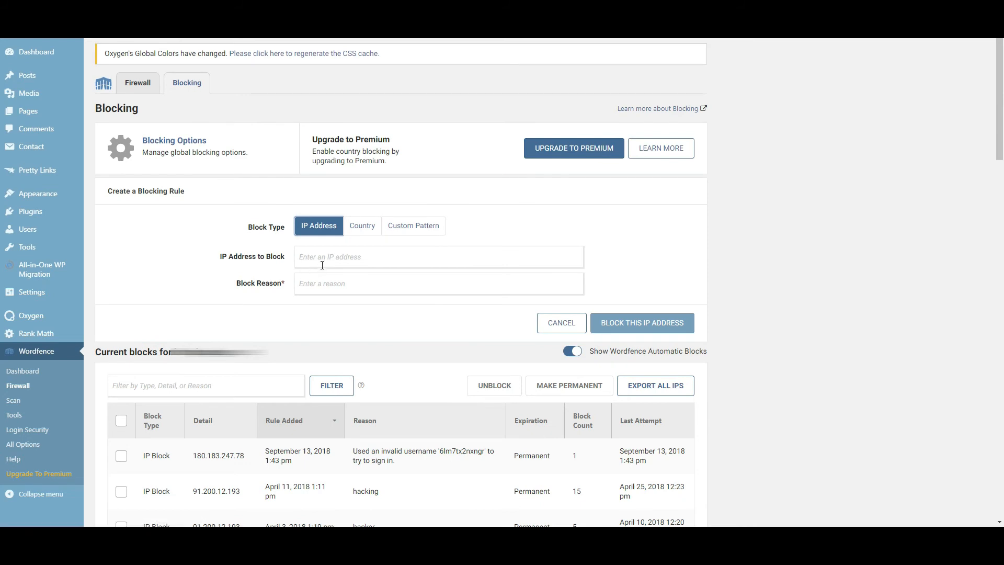
Paste 144.48.243.58, enter reason 'Hacking', and submit the IP block
right_click(320, 261)
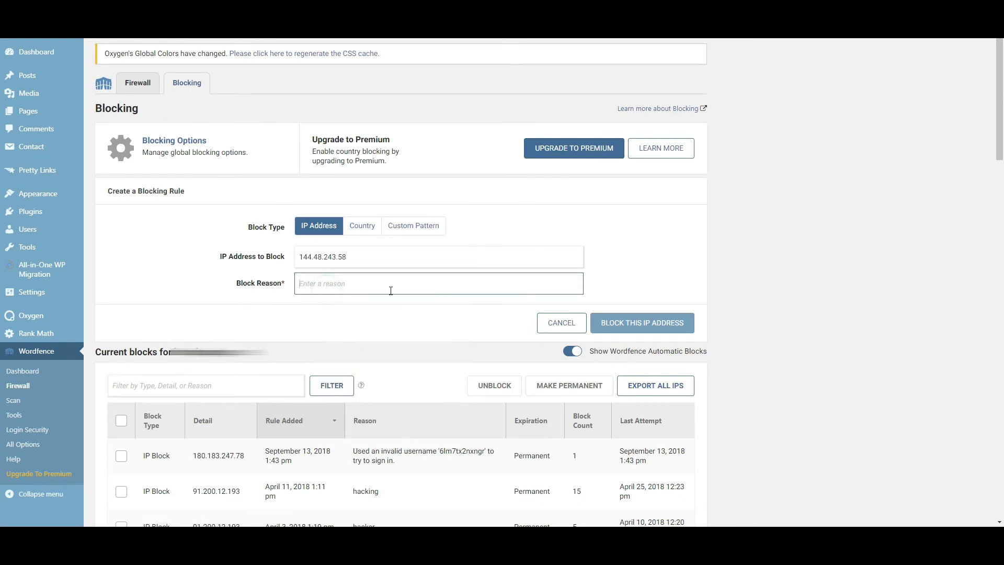
text(Hac)
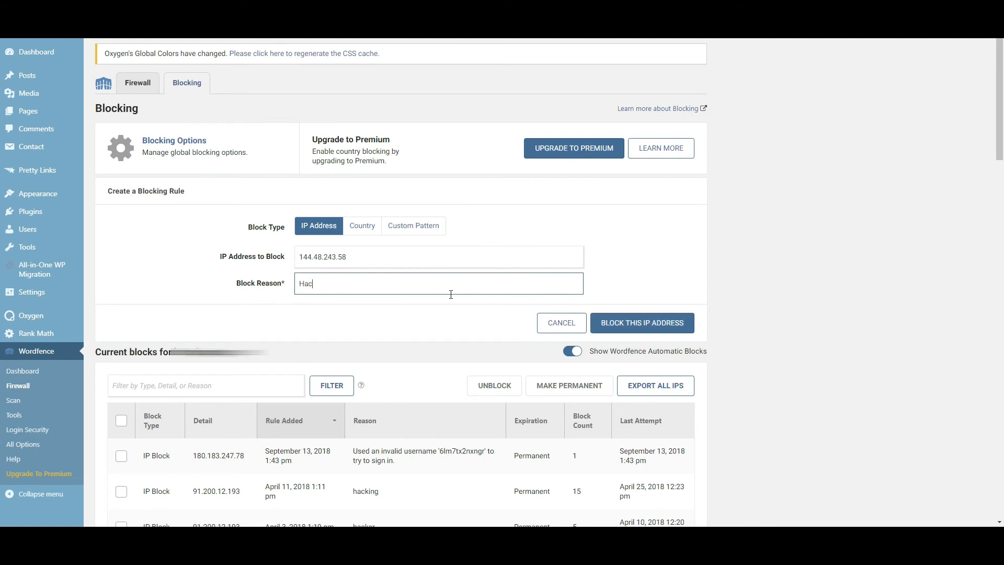
text(king)
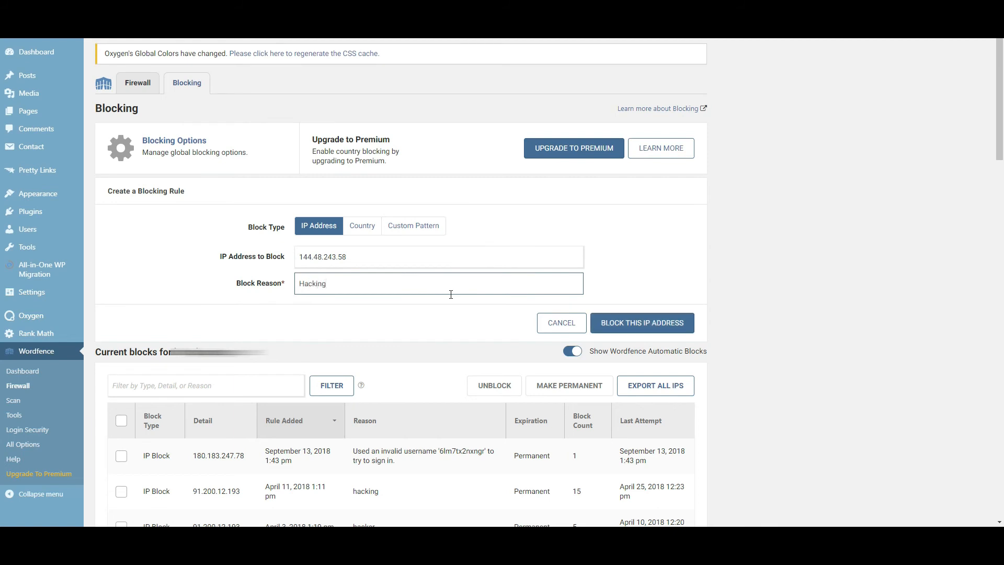
click(641, 322)
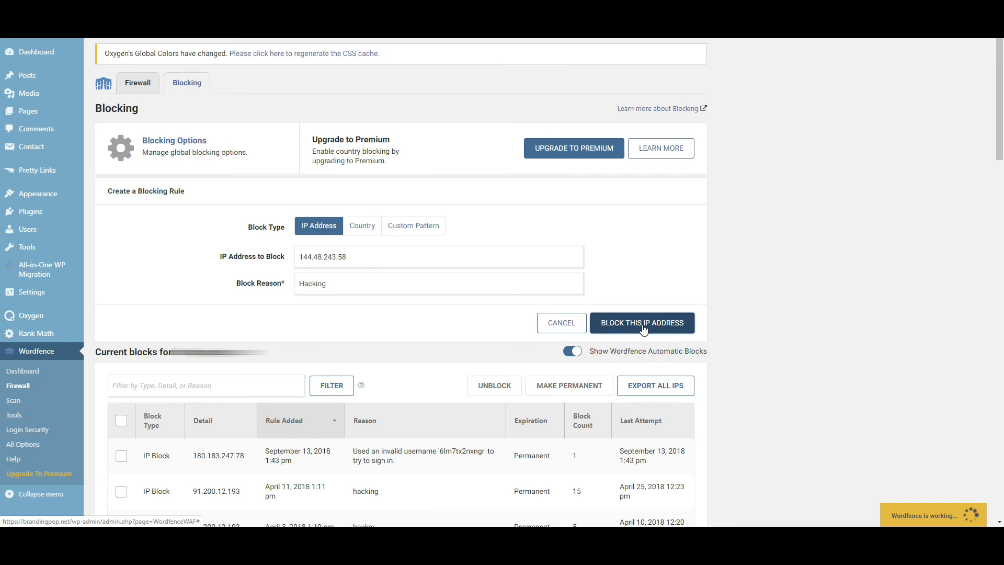
click(642, 322)
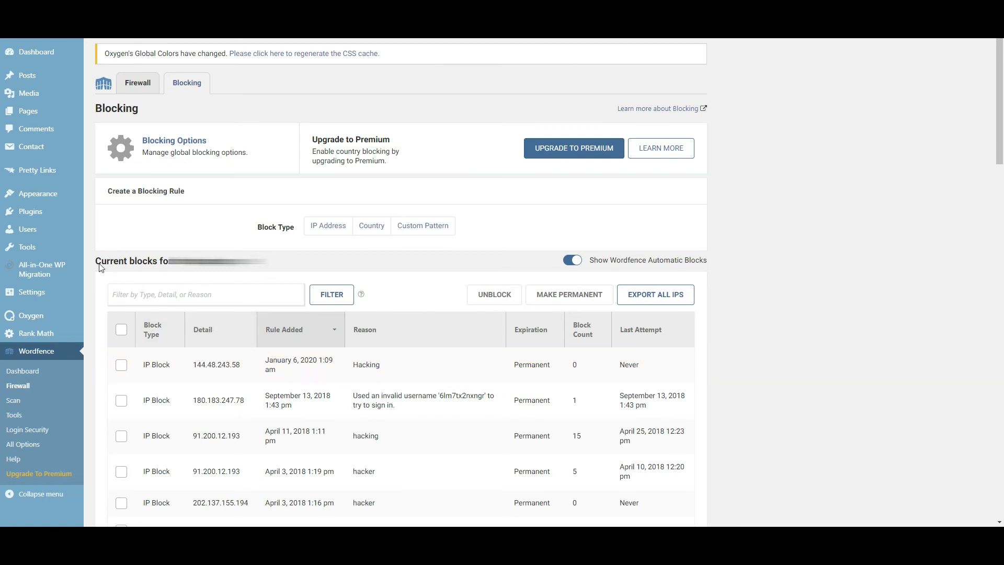
mouse_move(36, 334)
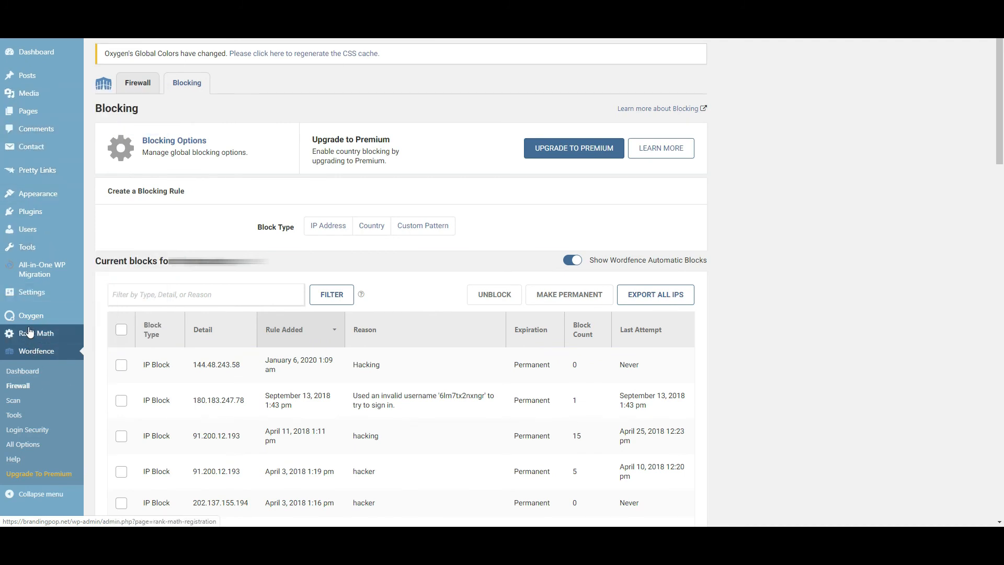
mouse_move(35, 52)
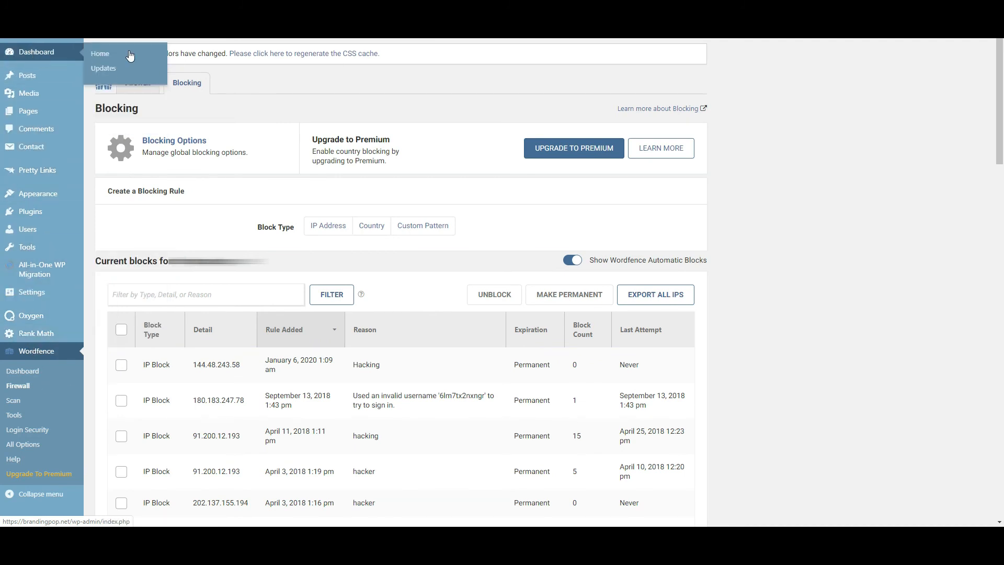
Return to Dashboard Home to view the Wordfence weekly activity summary
click(100, 54)
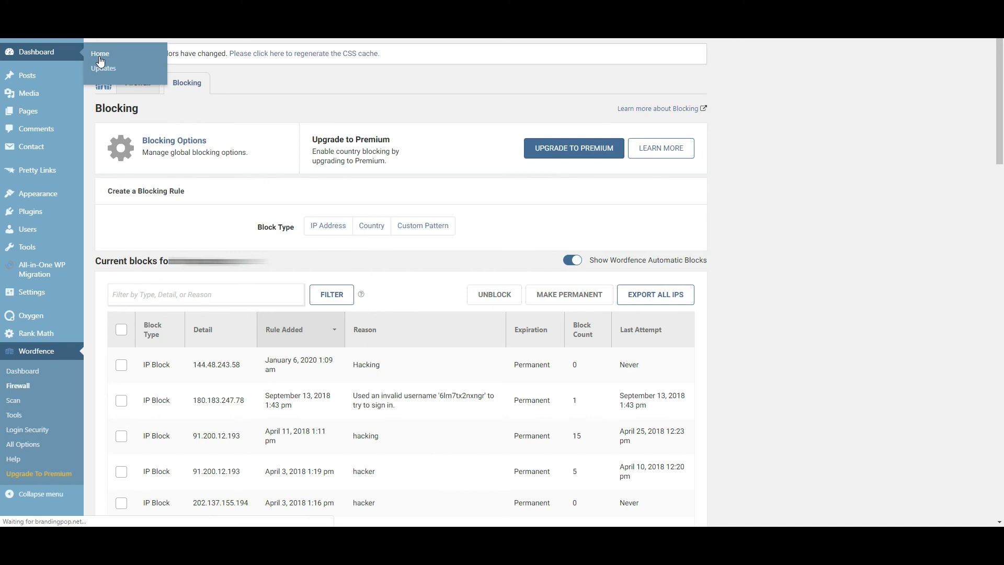
click(100, 54)
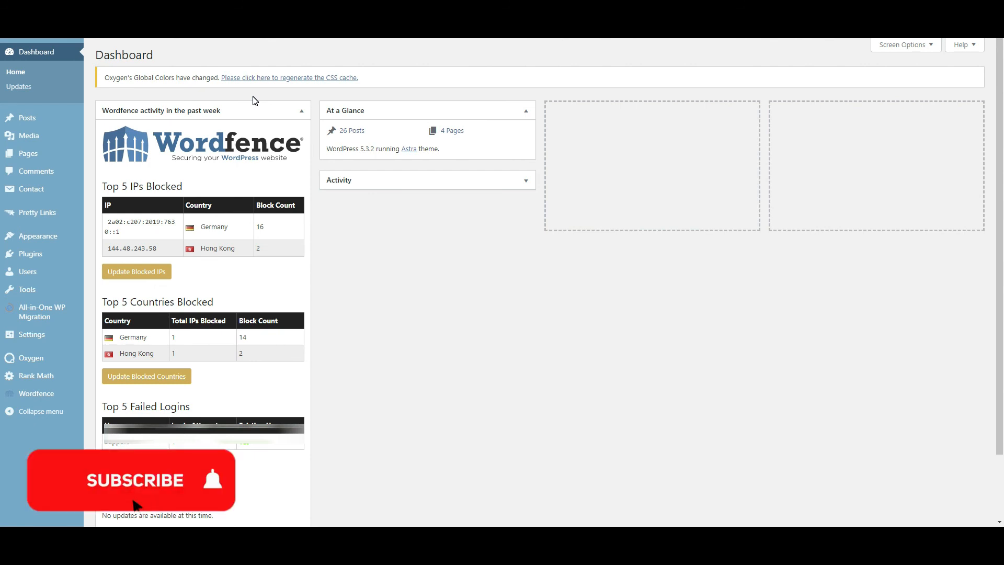
click(129, 480)
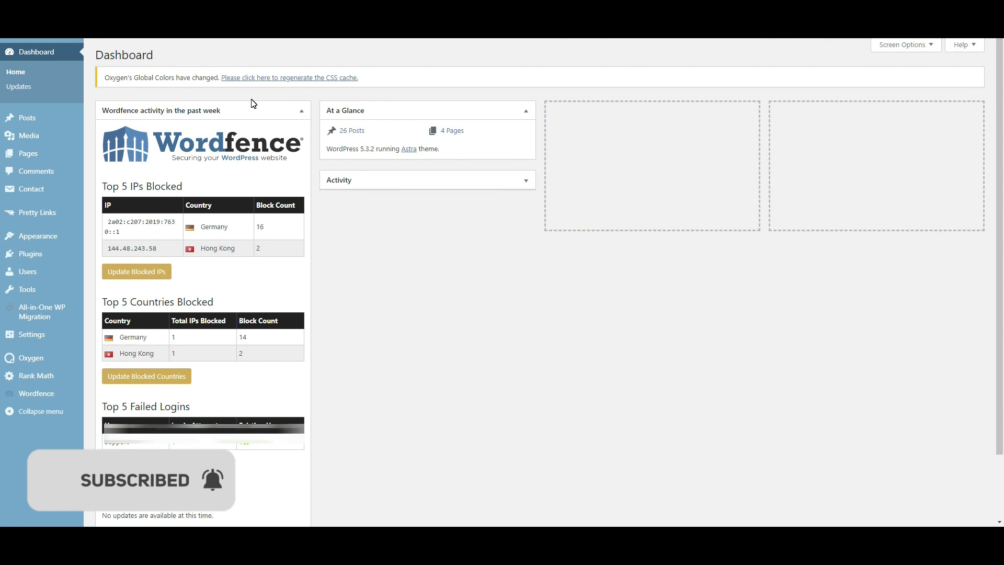
mouse_move(464, 514)
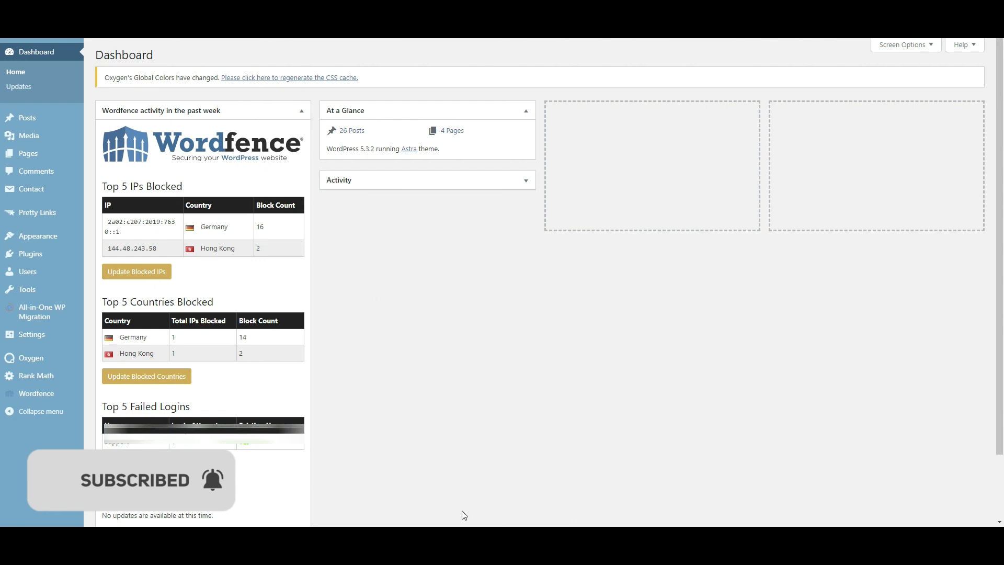